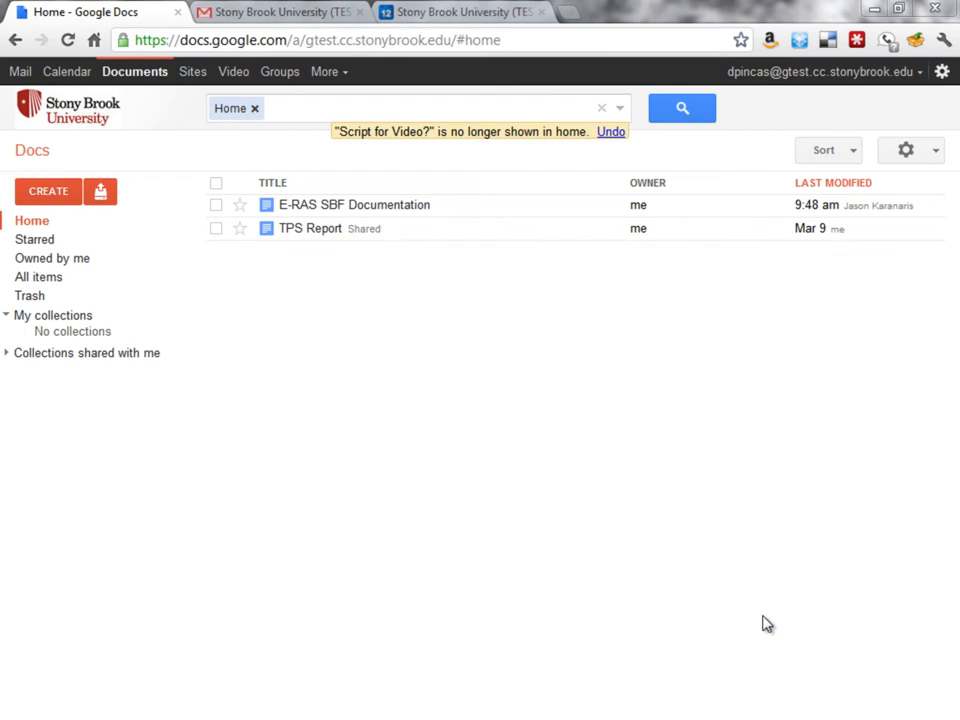
pyautogui.moveTo(328, 204)
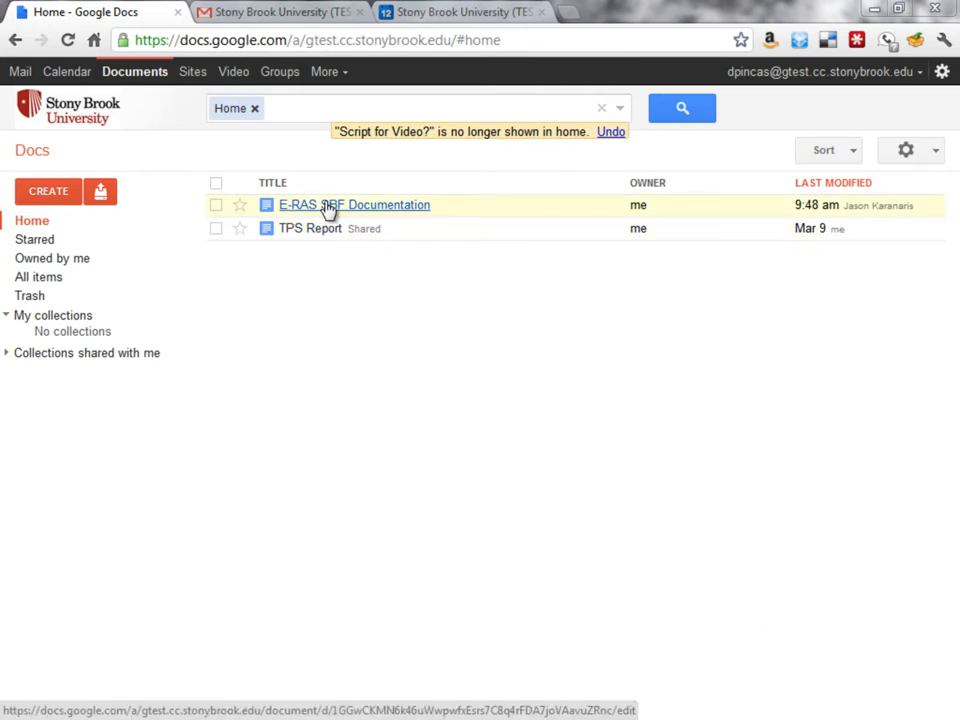
# Open E-RAS SBF Documentation and select the servername word in Data Propagation.
pyautogui.click(354, 204)
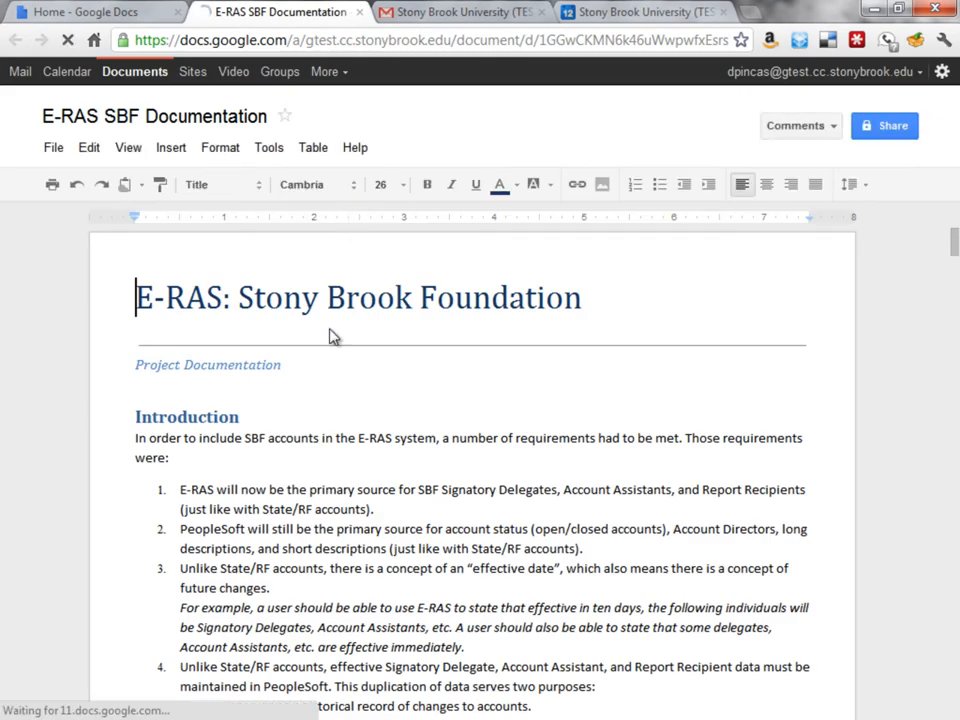
pyautogui.scroll(-3)
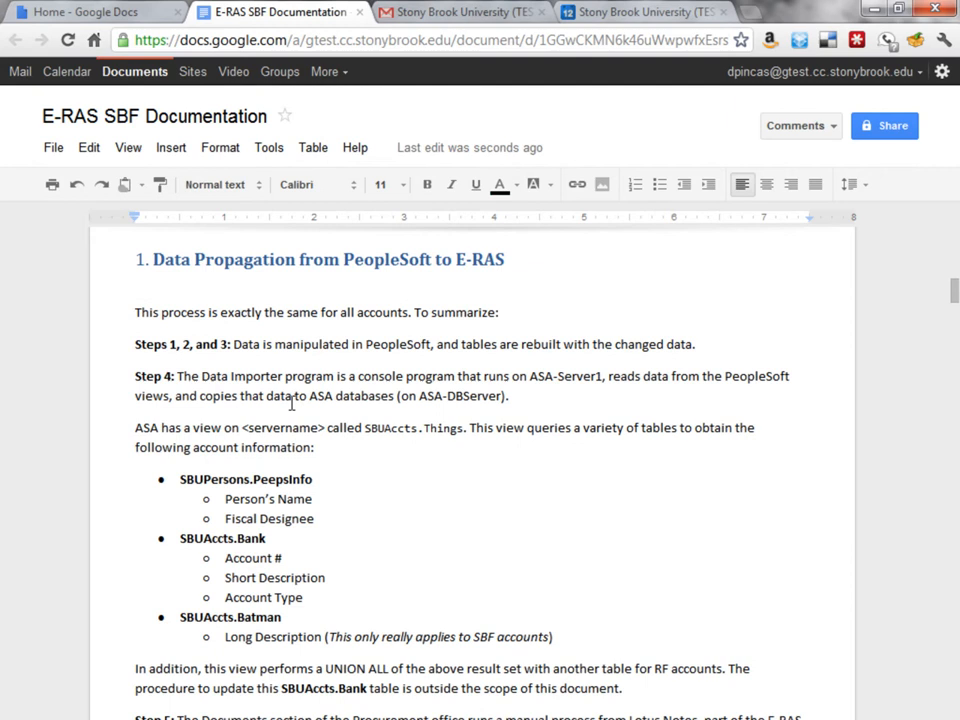
pyautogui.doubleClick(281, 428)
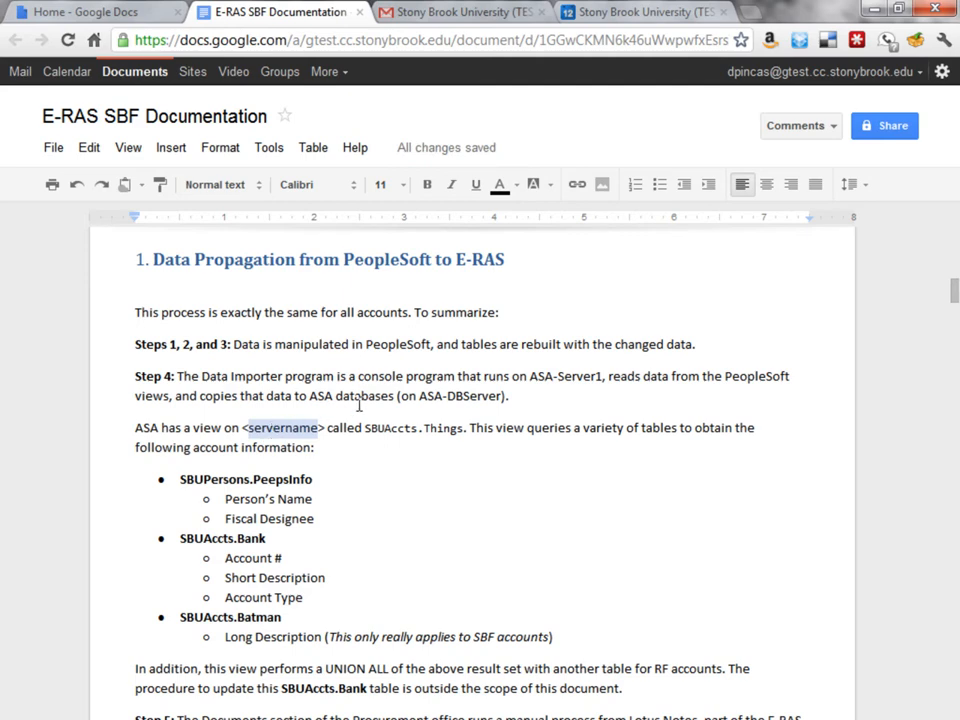
pyautogui.click(884, 125)
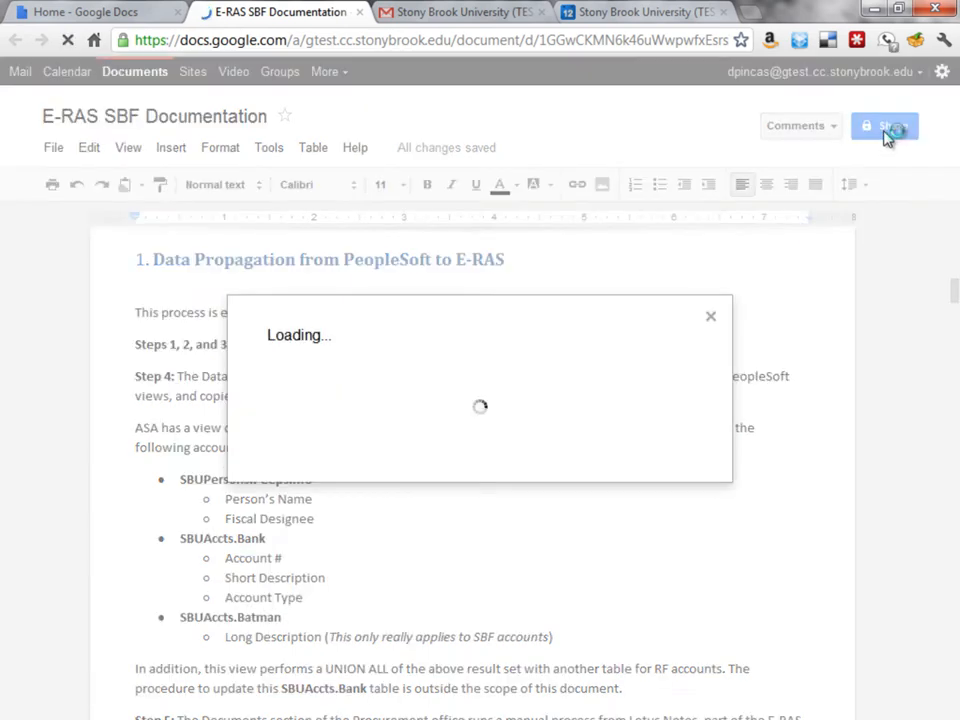
pyautogui.click(884, 125)
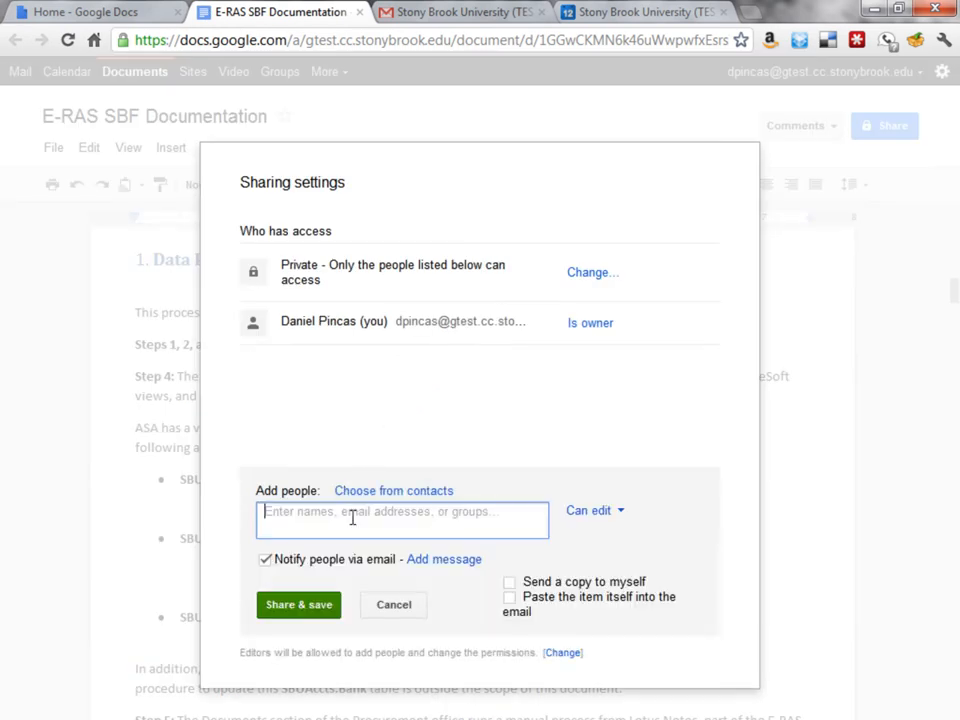
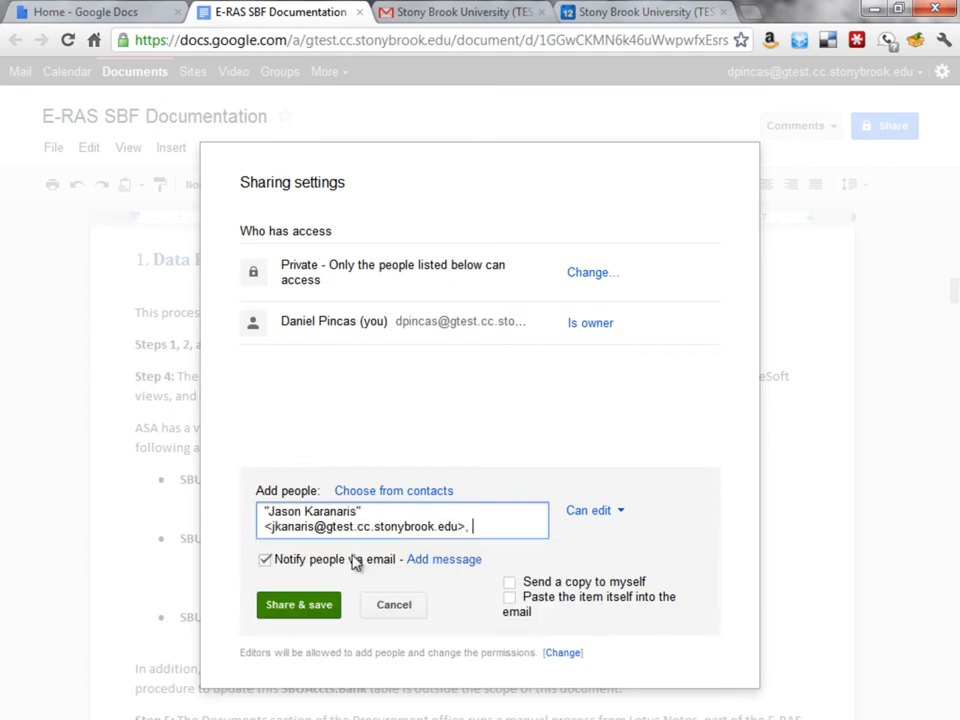
pyautogui.click(298, 604)
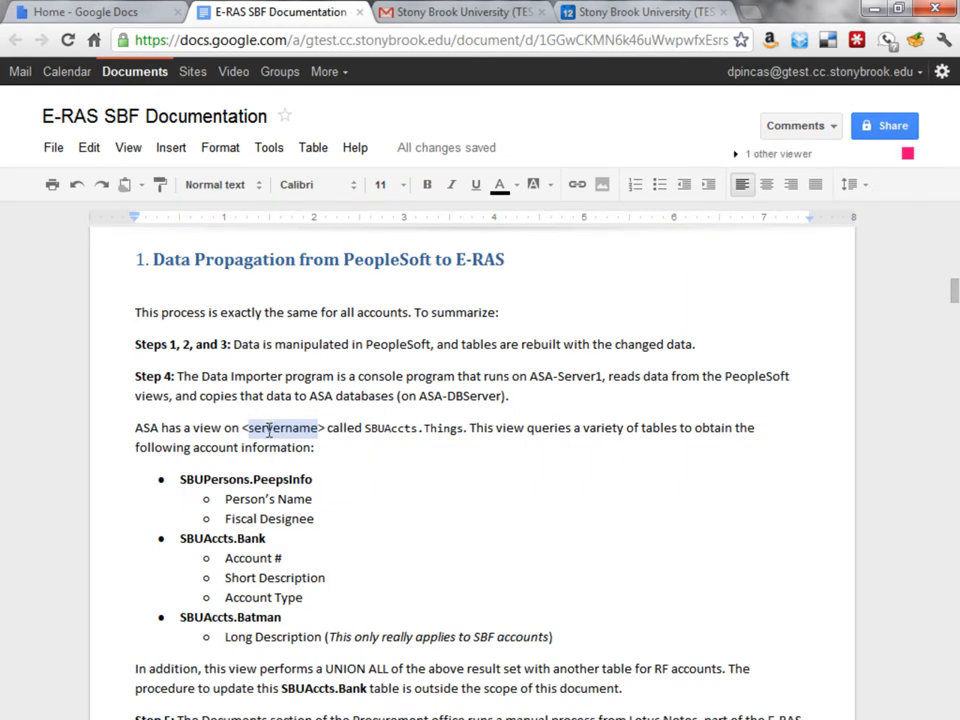
# Comment on servername asking what the real server name is.
pyautogui.click(281, 428)
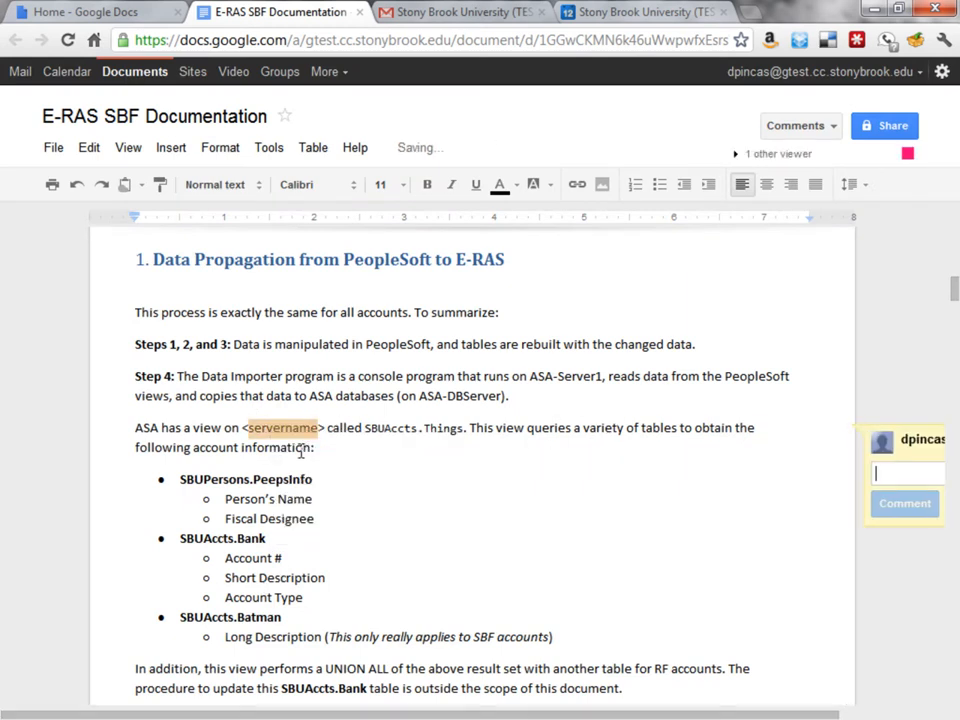
pyautogui.write("Hey, what's the real server name")
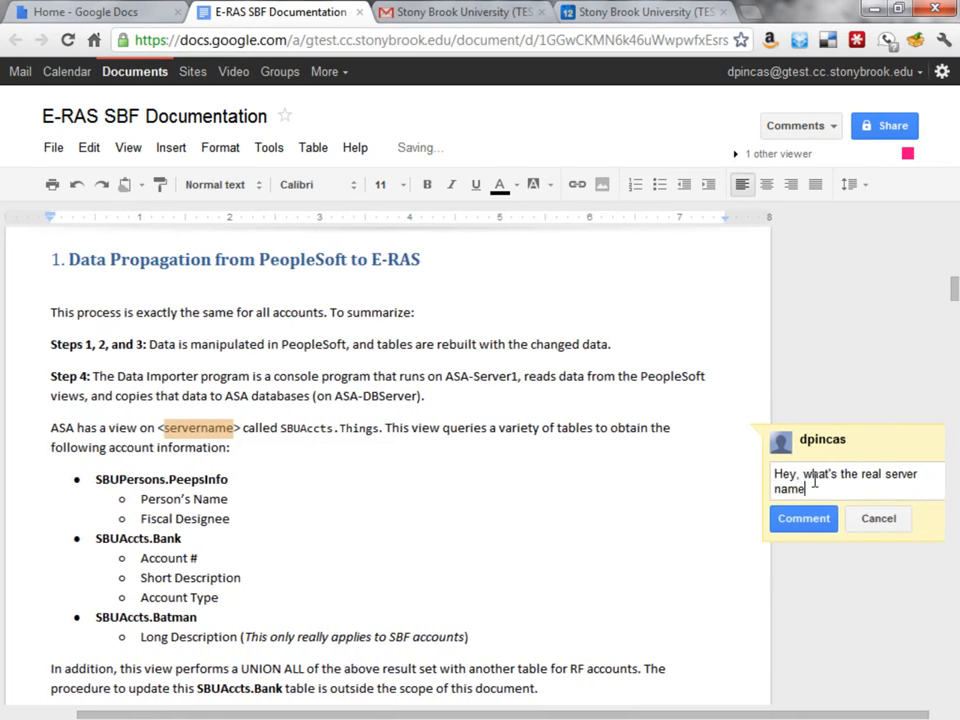
pyautogui.click(803, 518)
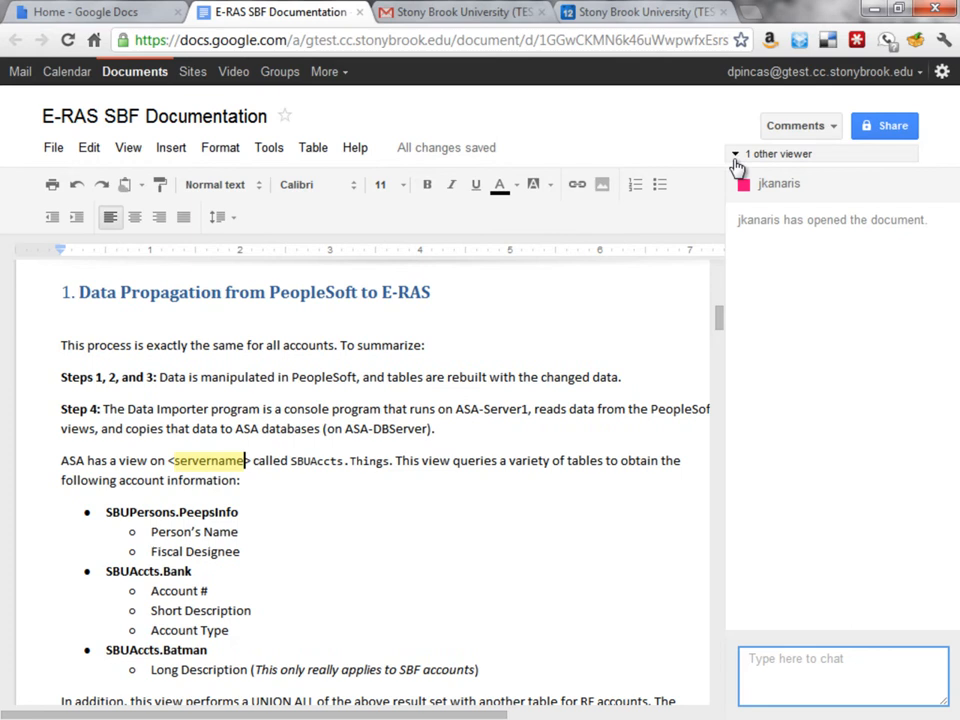
pyautogui.moveTo(735, 163)
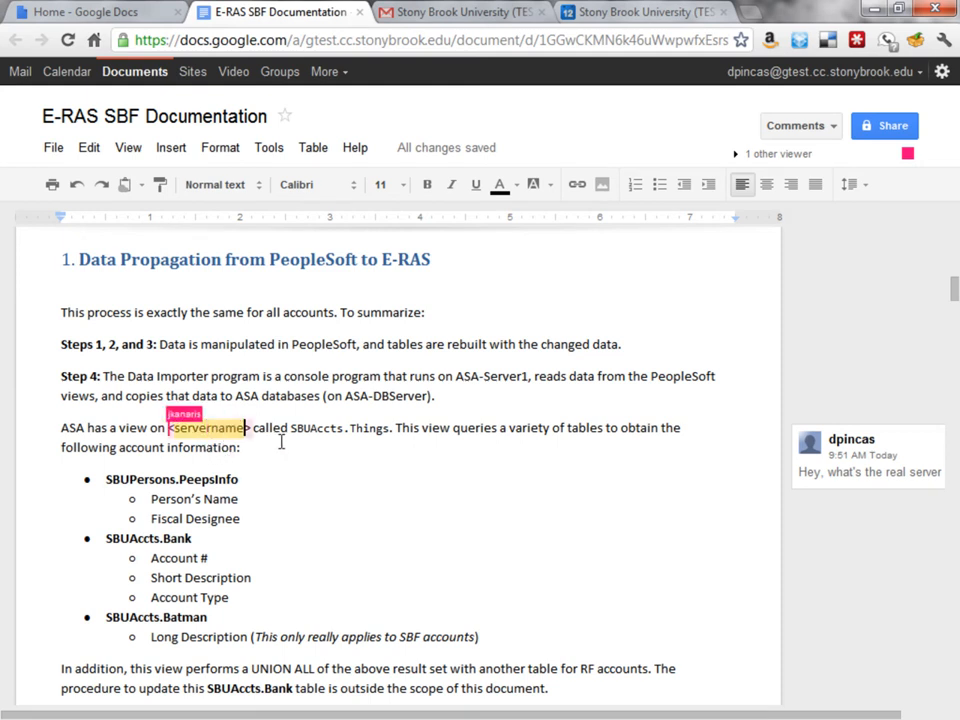
# Replace the servername placeholder with ASA-TaskServer.
pyautogui.write('ASA-Task')
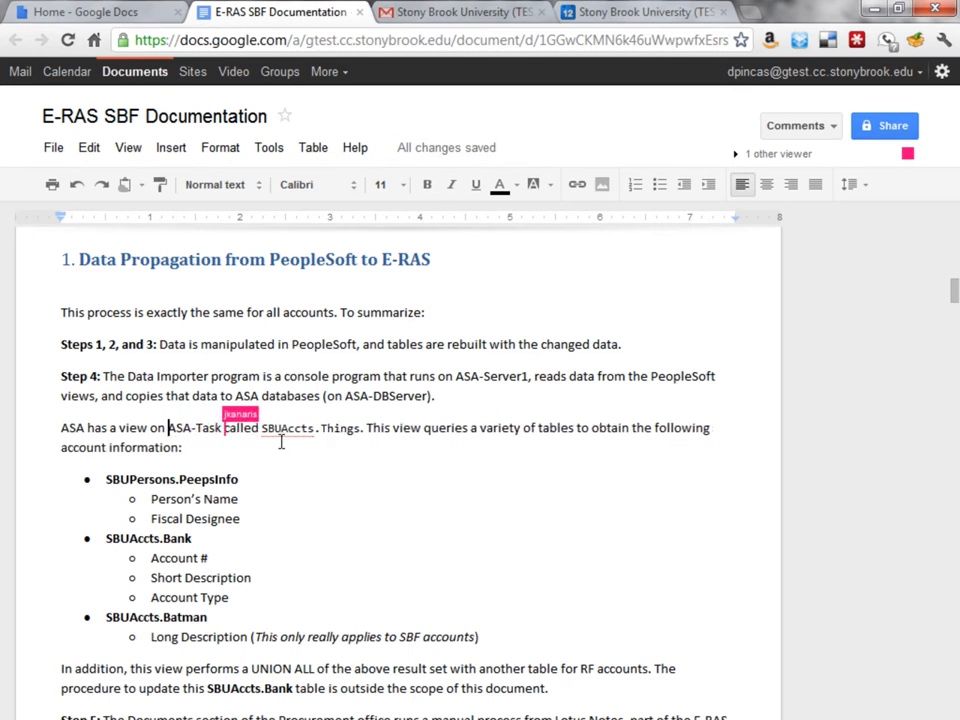
pyautogui.write('Server')
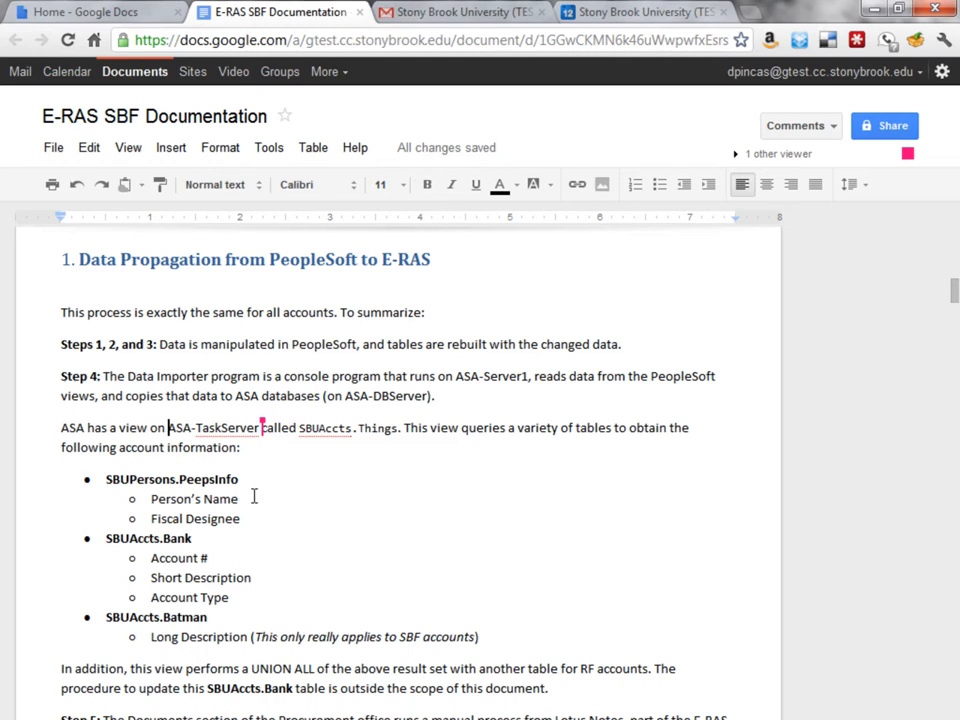
pyautogui.moveTo(864, 160)
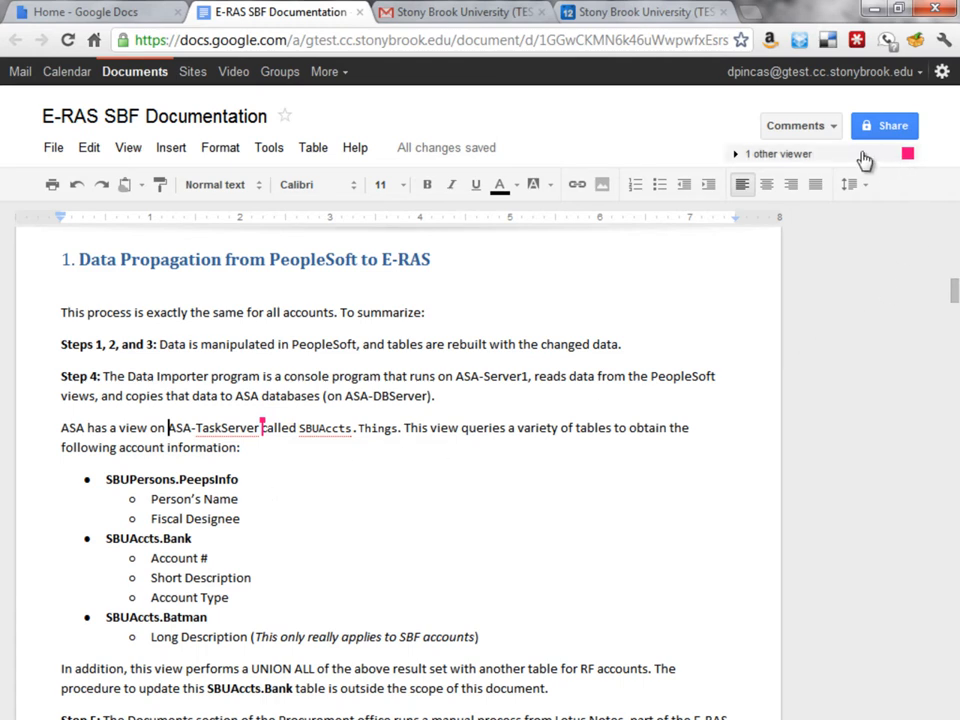
pyautogui.moveTo(857, 162)
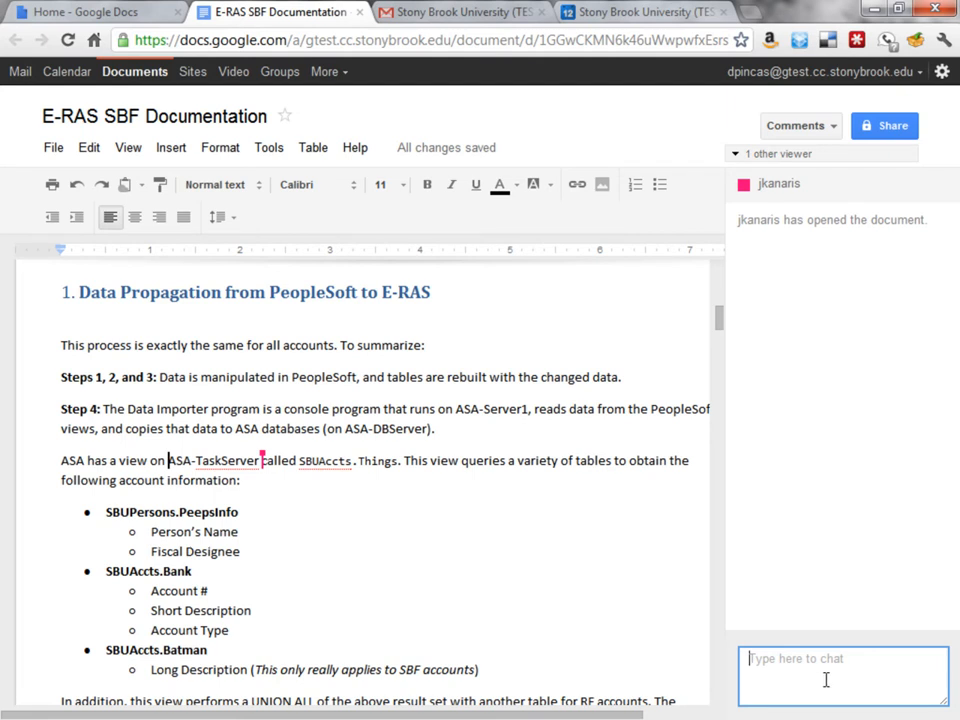
# Ask Jason in the document chat whether the server name is correct, then reply 'Hmm ... hang'.
pyautogui.write('Jason, are you sure')
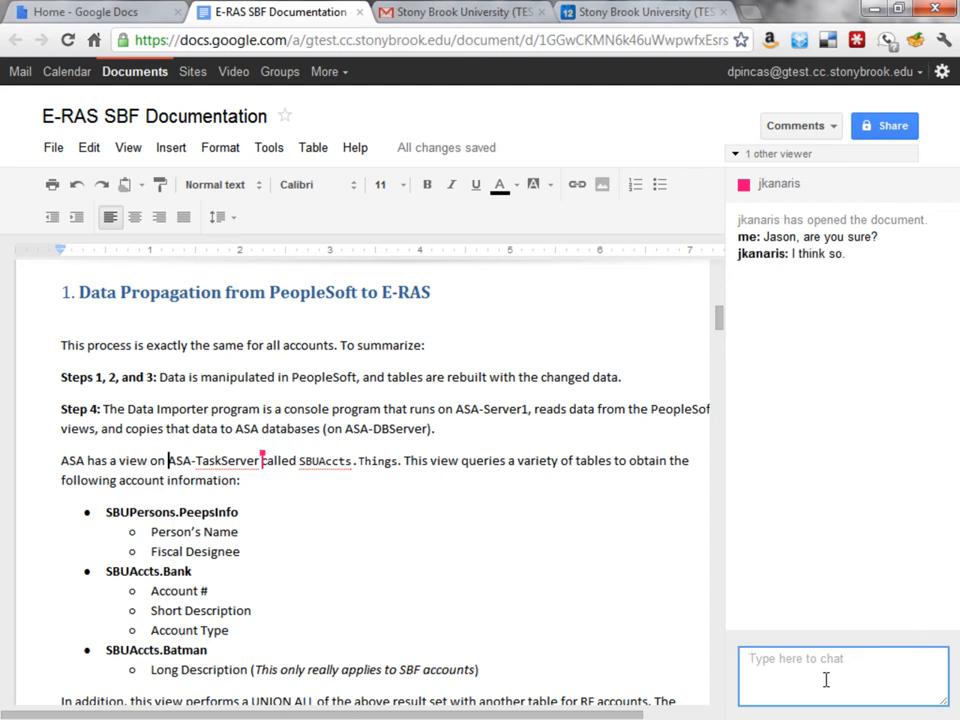
pyautogui.write('Hmm ... hang')
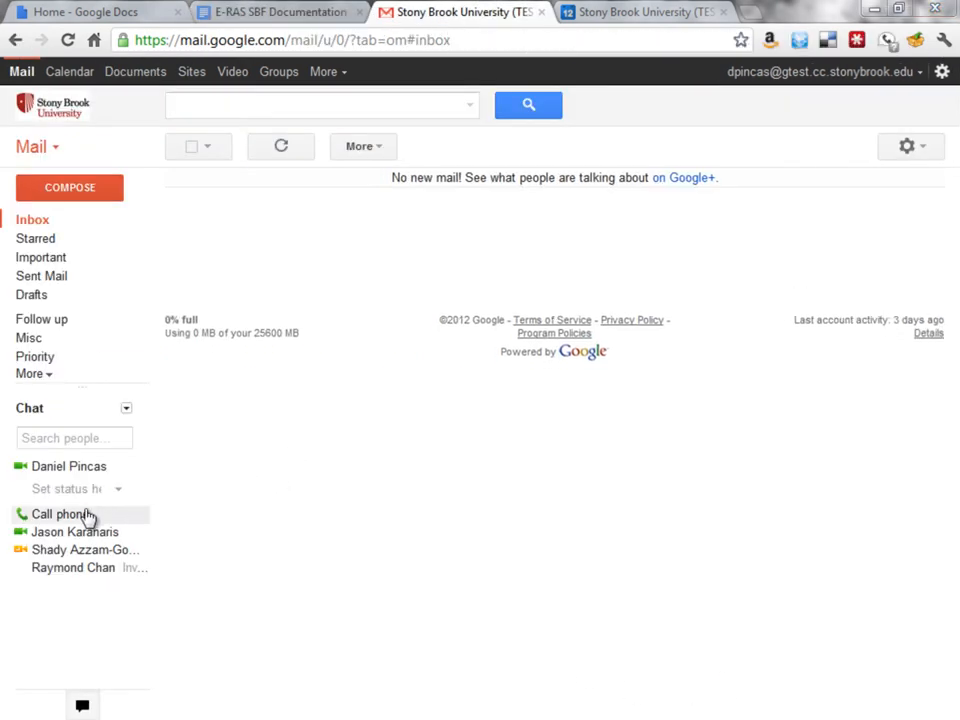
# Video call the coworker from Gmail chat and end the call.
pyautogui.click(75, 531)
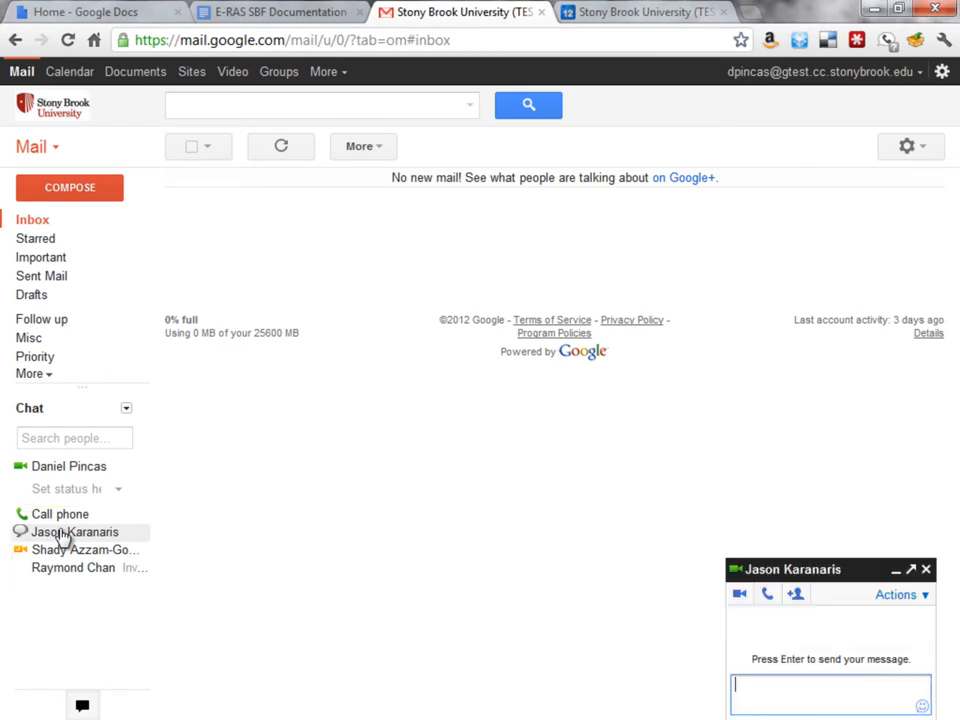
pyautogui.click(739, 594)
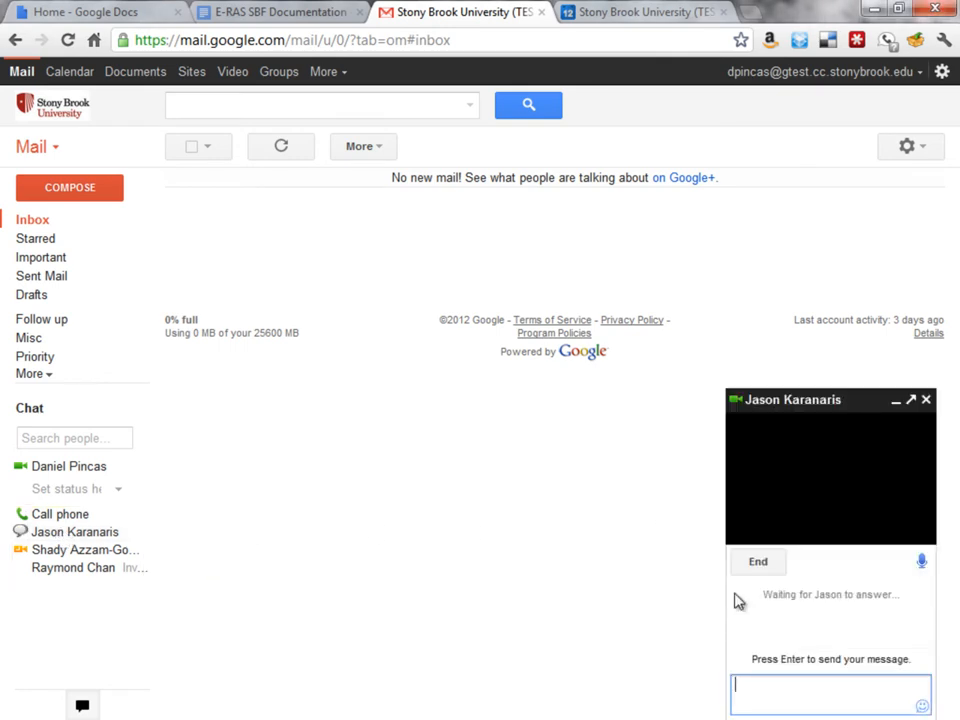
pyautogui.moveTo(651, 607)
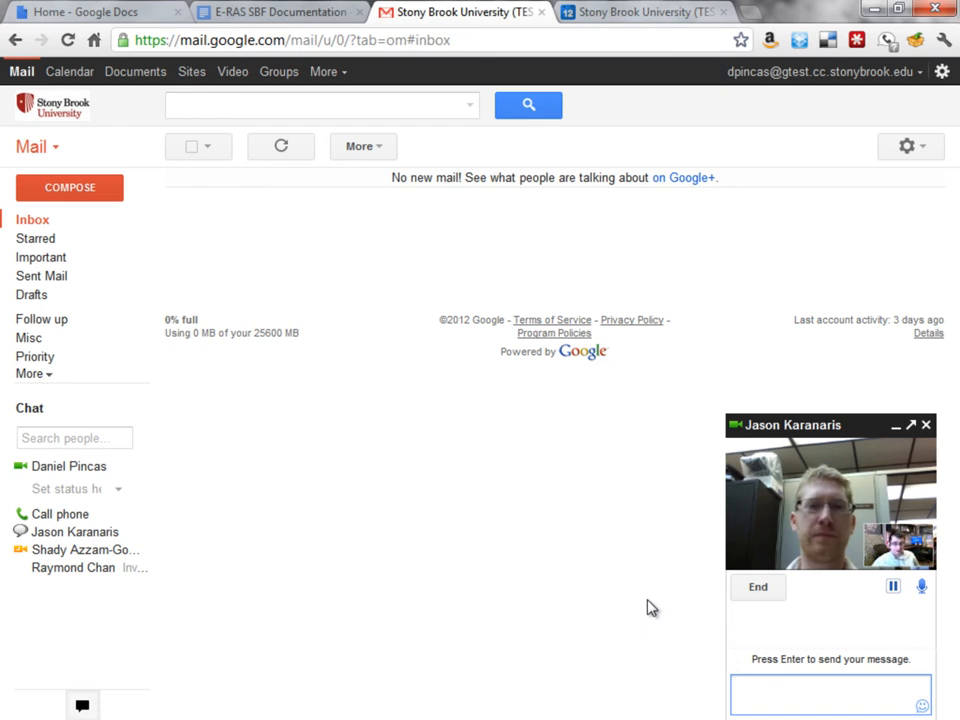
pyautogui.click(757, 587)
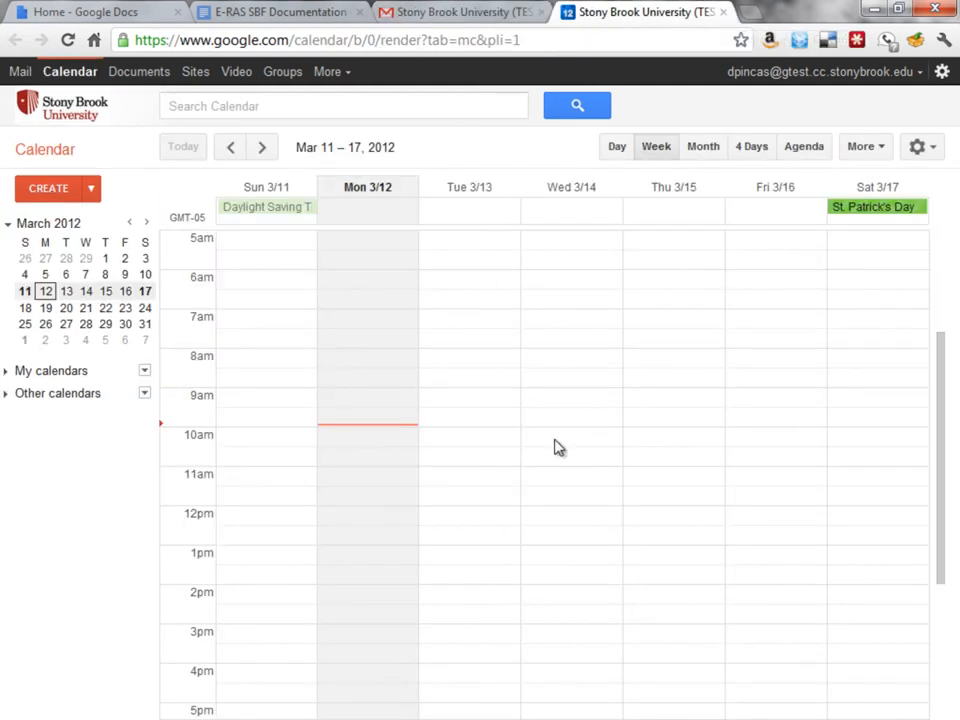
# Create 'Discuss E-RAS Server' on Wed March 14, 10–11am, and open its full editor.
pyautogui.click(570, 434)
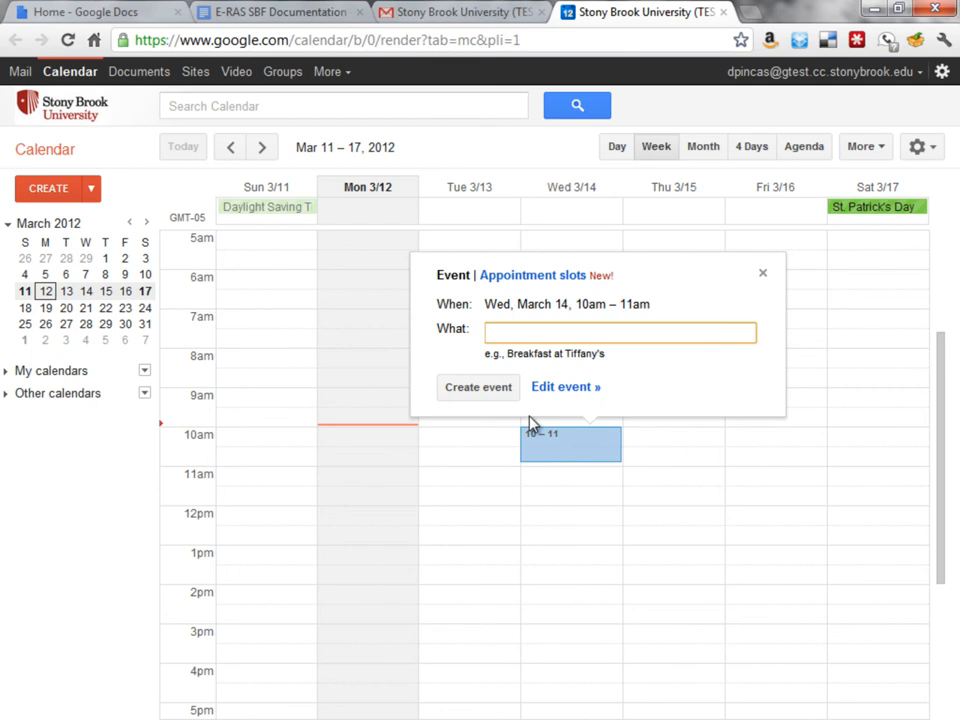
pyautogui.write('Discuss E-RAS Serve')
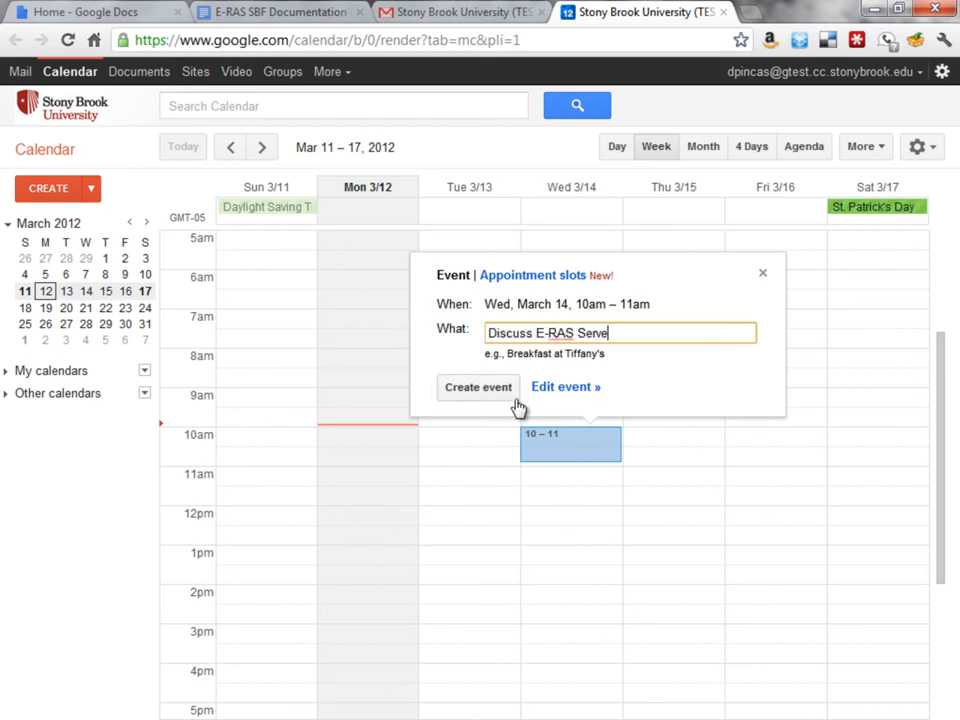
pyautogui.click(565, 387)
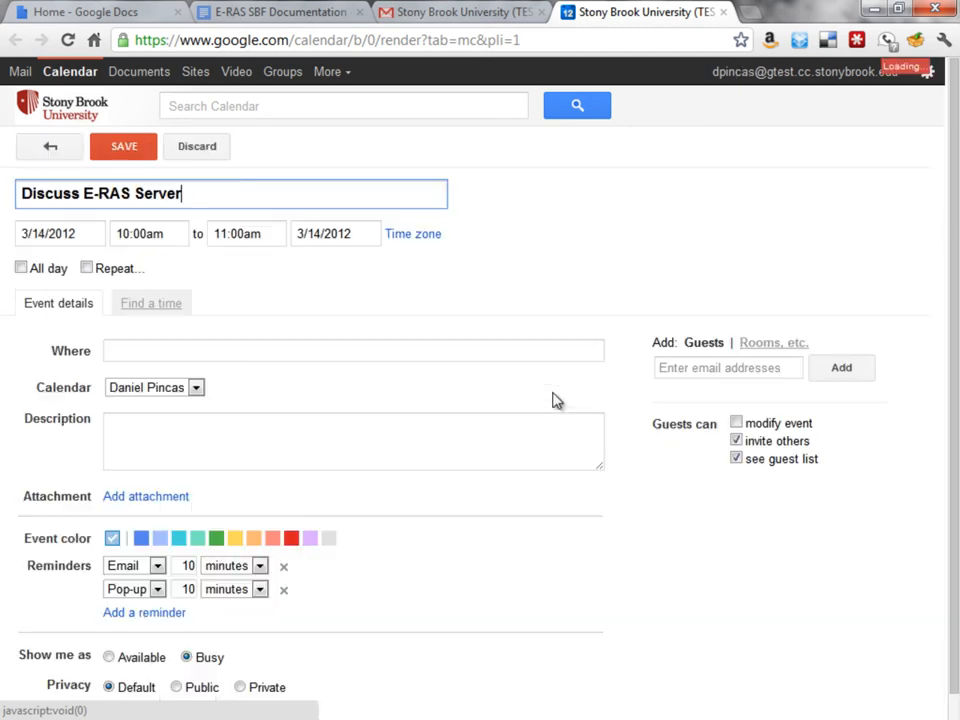
# Add three coworkers, including 'ray', as guests and save the meeting.
pyautogui.write('ray')
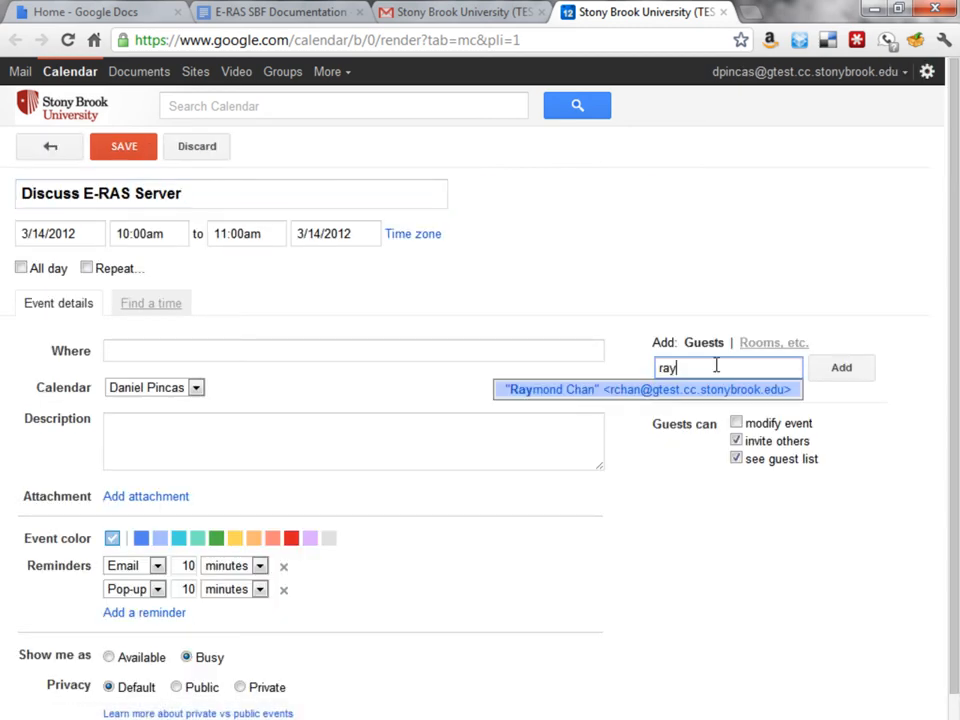
pyautogui.click(648, 389)
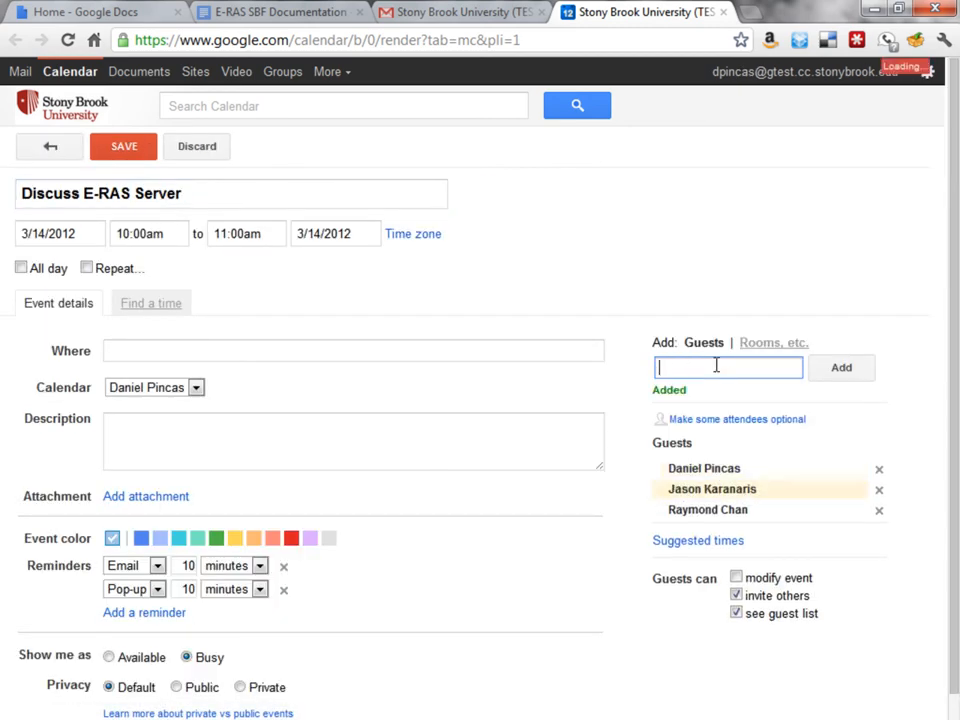
pyautogui.click(841, 367)
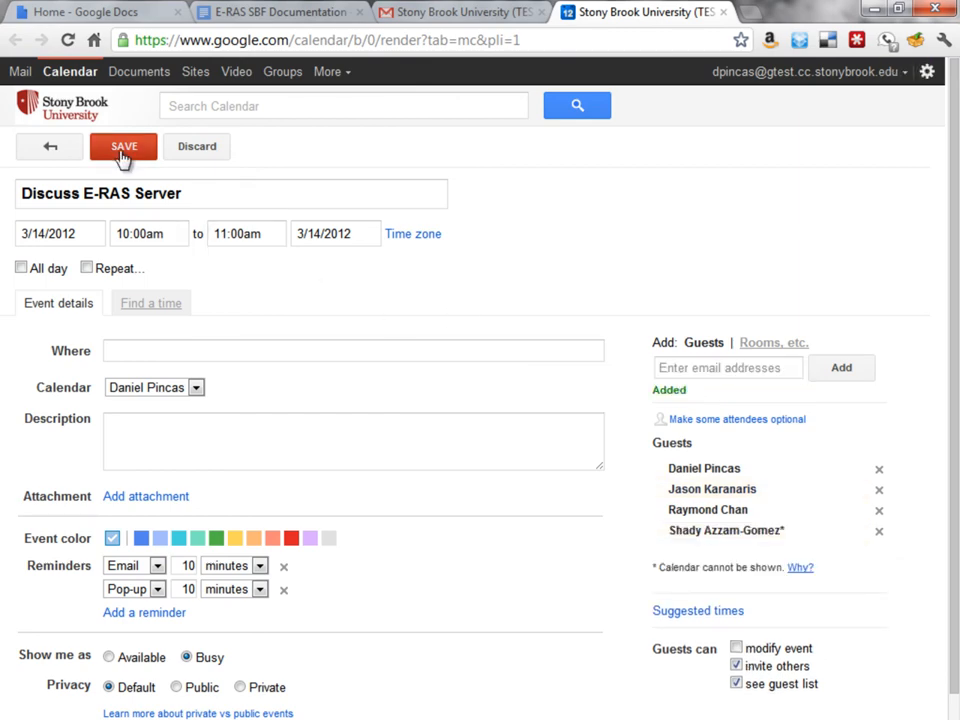
pyautogui.click(124, 146)
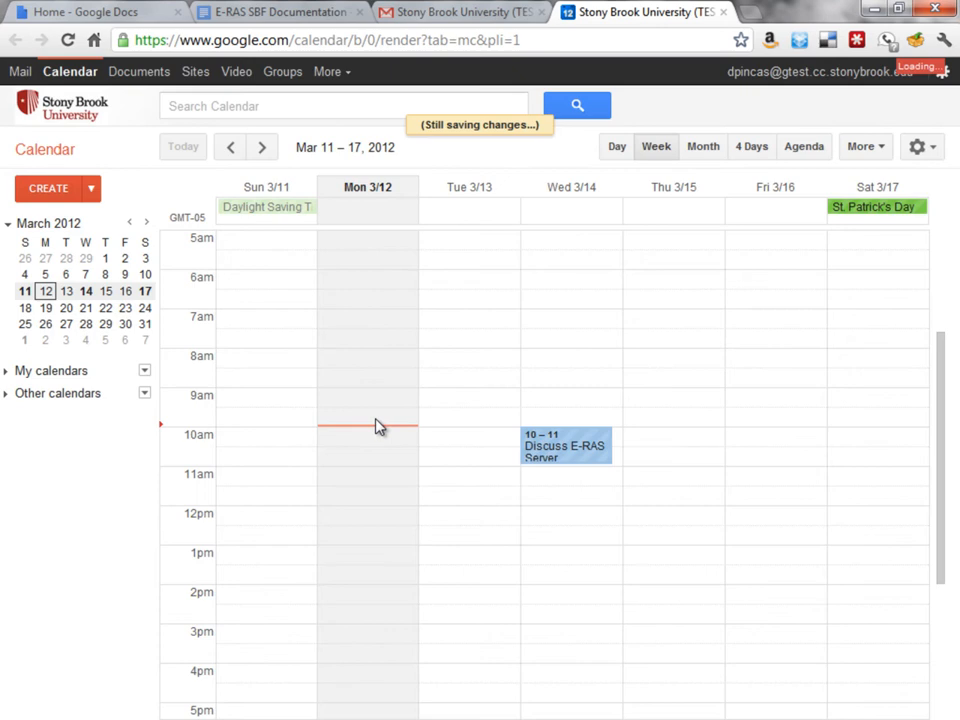